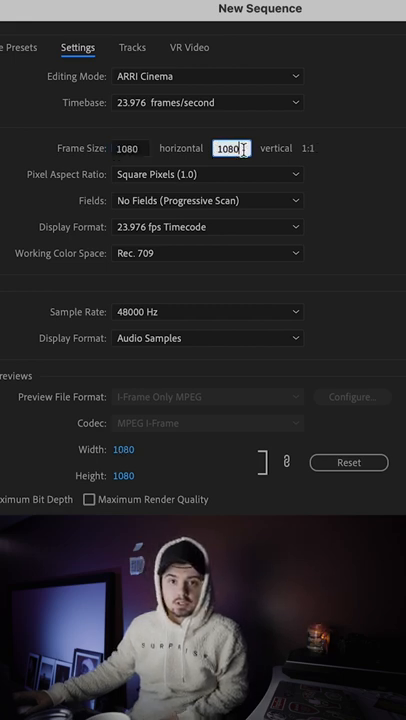
- Enter 1920 as the frame height to create a 1080x1920 vertical sequence
text(1920)
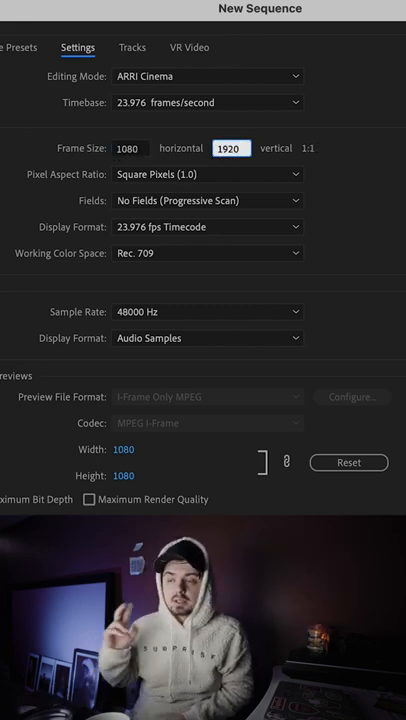
click(348, 462)
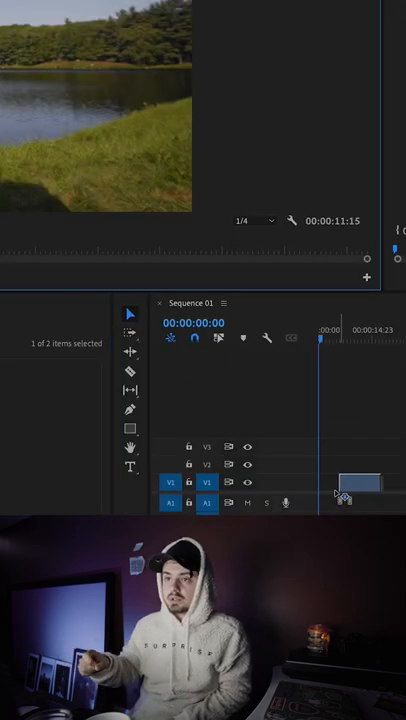
- Add the landscape clip to the timeline, keeping the existing sequence settings
click(340, 483)
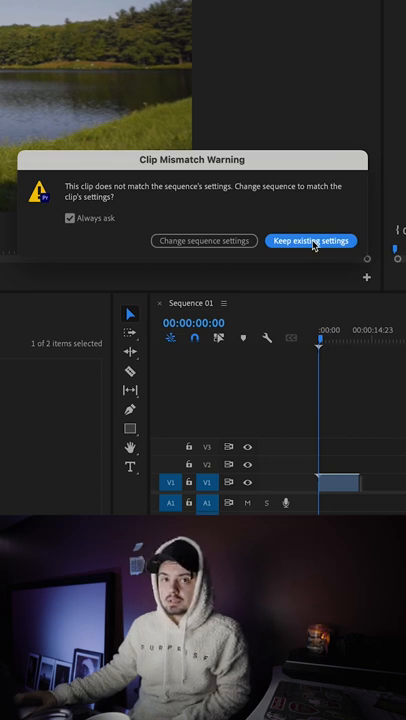
click(311, 240)
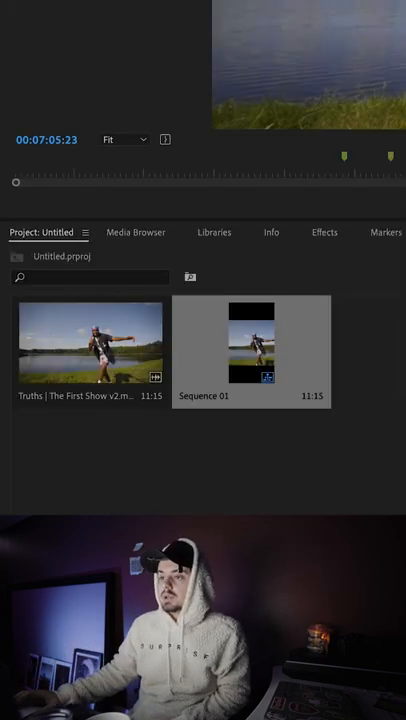
- Search the Effects panel for "auto ref"
click(325, 232)
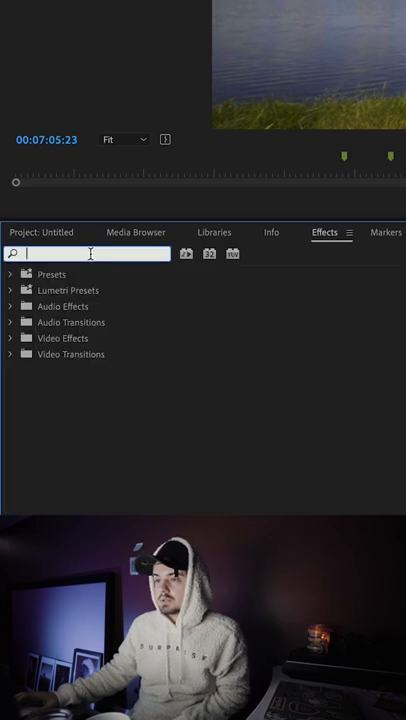
text(auto ref)
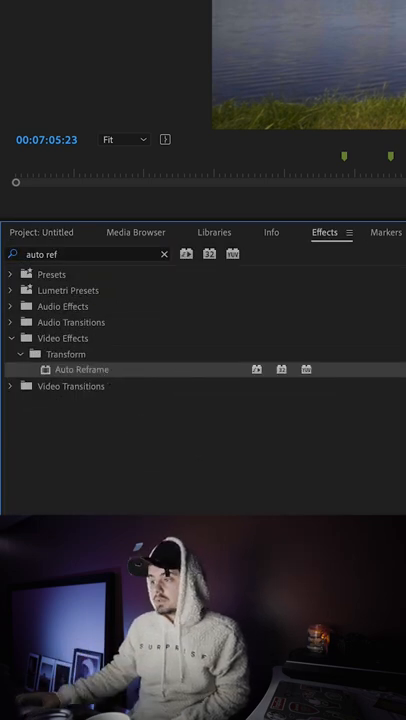